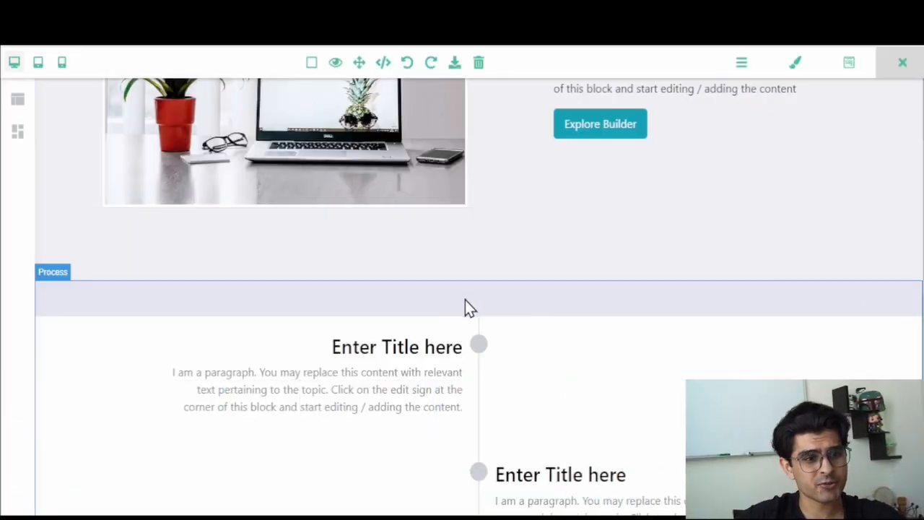
{"action": "mouse_move", "coordinate": [538, 305]}
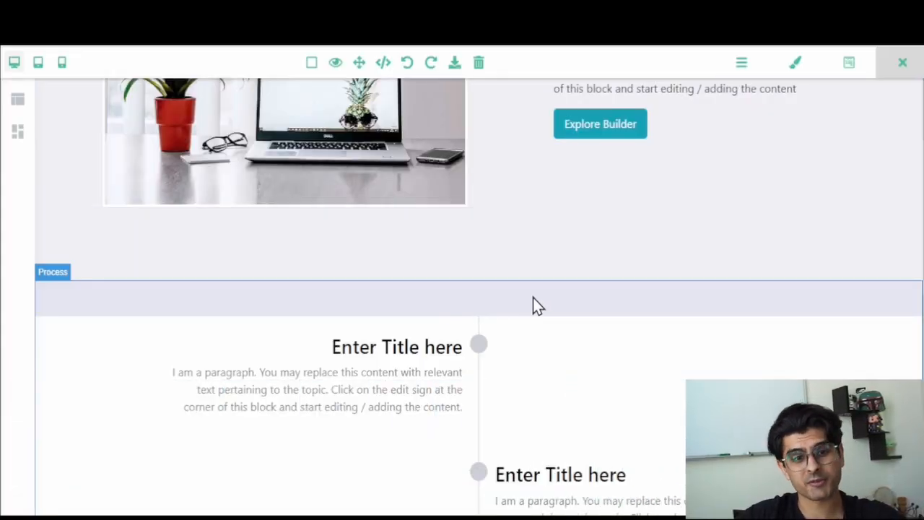
Step: Open the block library and expand the Dividers category to show five divider styles
{"action": "scroll", "scroll_direction": "up", "scroll_amount": 3}
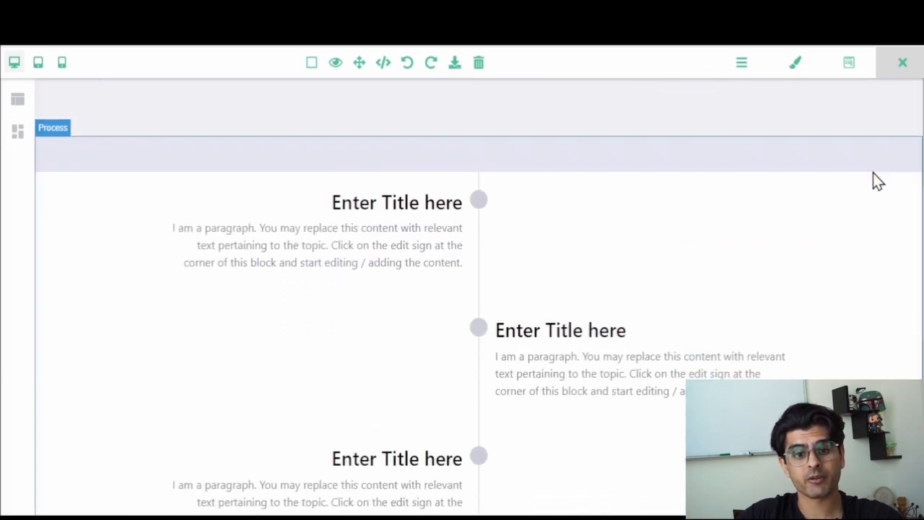
{"action": "scroll", "scroll_direction": "up", "scroll_amount": 3}
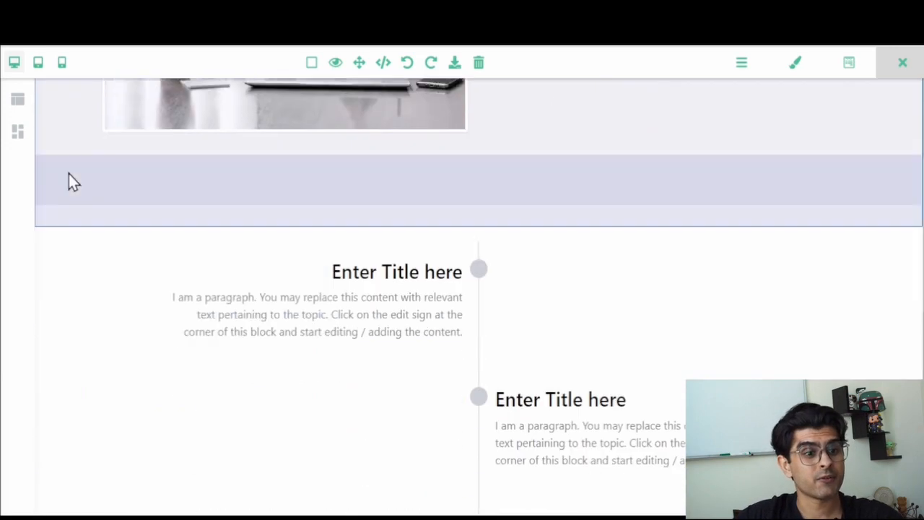
{"action": "scroll", "scroll_direction": "up", "scroll_amount": 3}
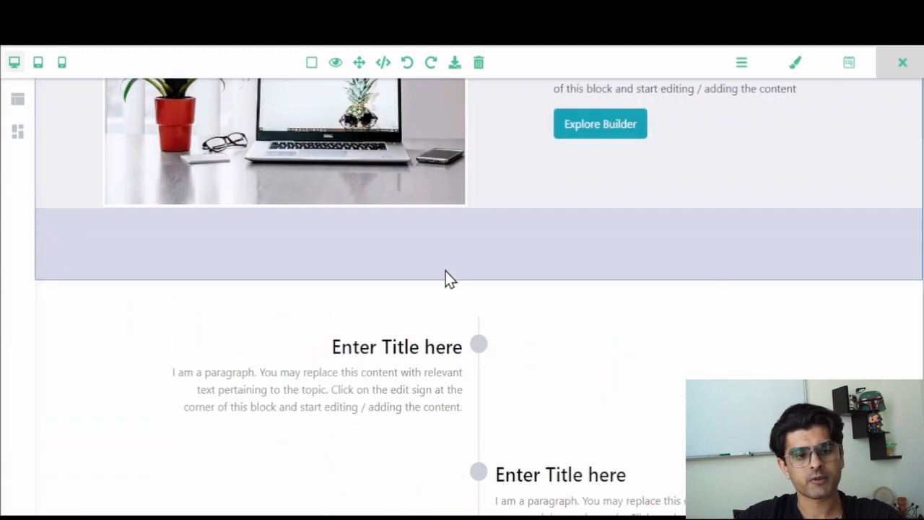
{"action": "mouse_move", "coordinate": [137, 242]}
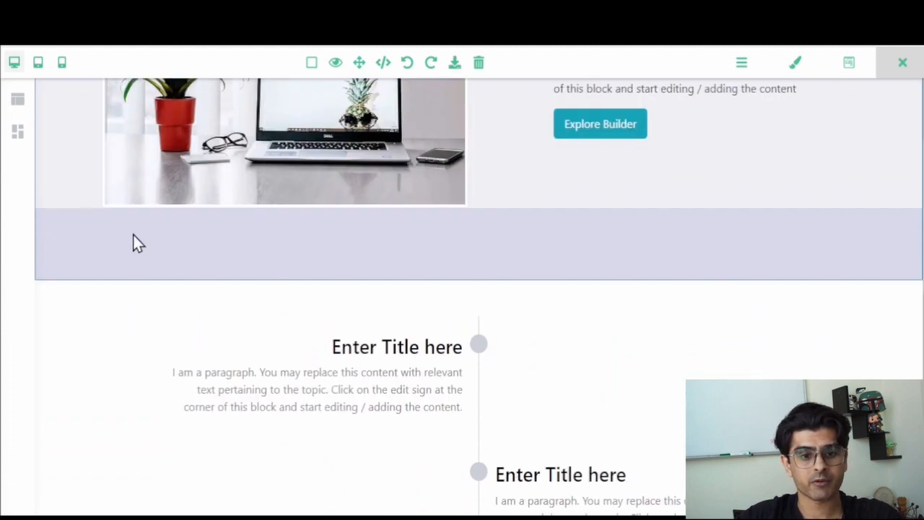
{"action": "left_click", "coordinate": [18, 131]}
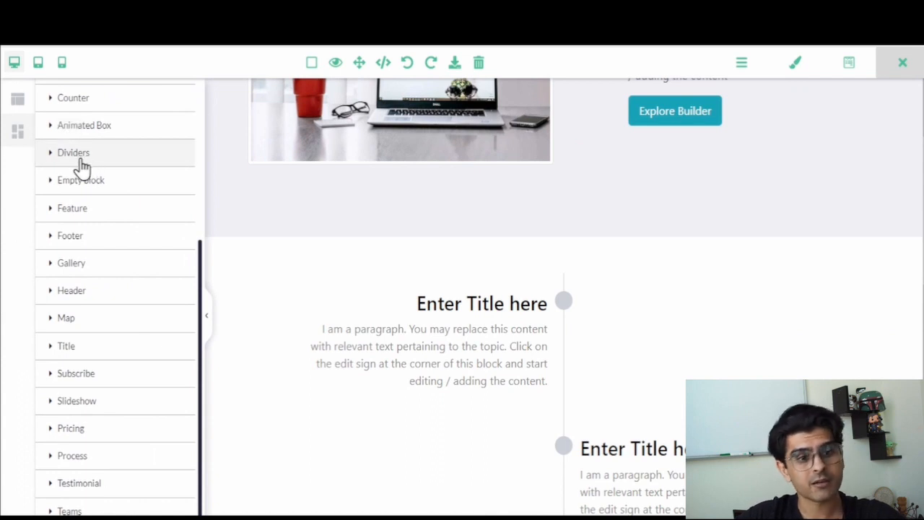
{"action": "mouse_move", "coordinate": [45, 159]}
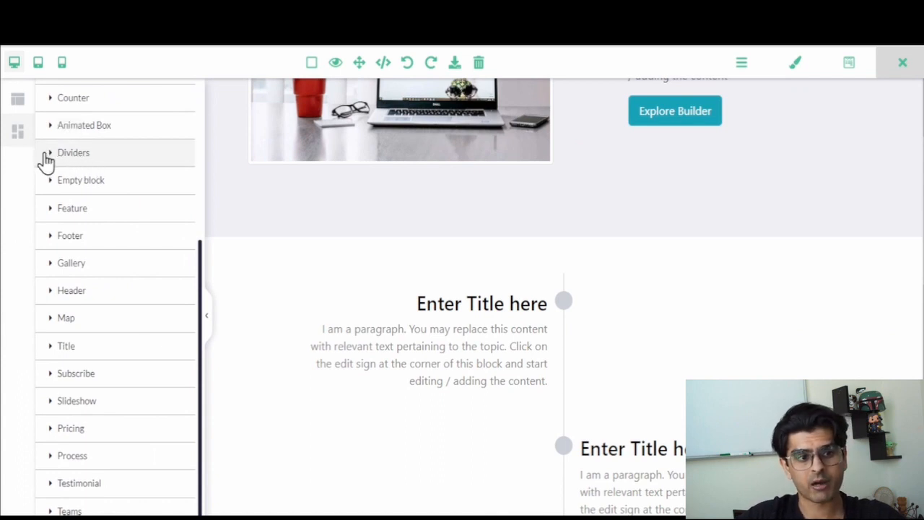
{"action": "left_click", "coordinate": [73, 152]}
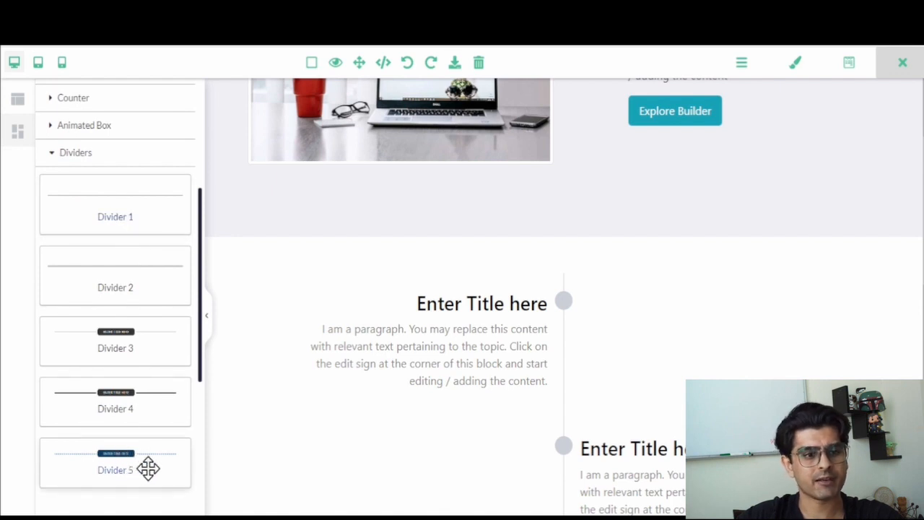
{"action": "mouse_move", "coordinate": [110, 468]}
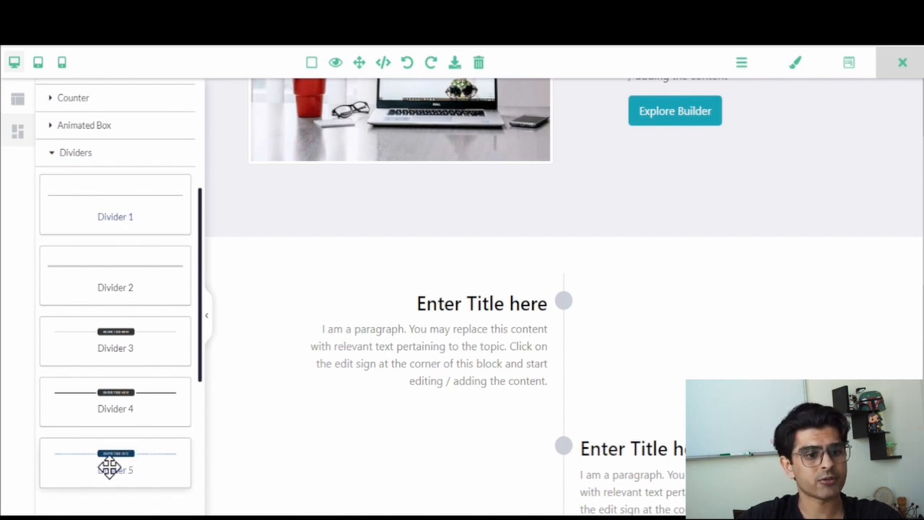
Step: Drag Divider 5 onto the page just above the Process timeline section
{"action": "left_click_drag", "start_coordinate": [116, 462], "coordinate": [541, 253]}
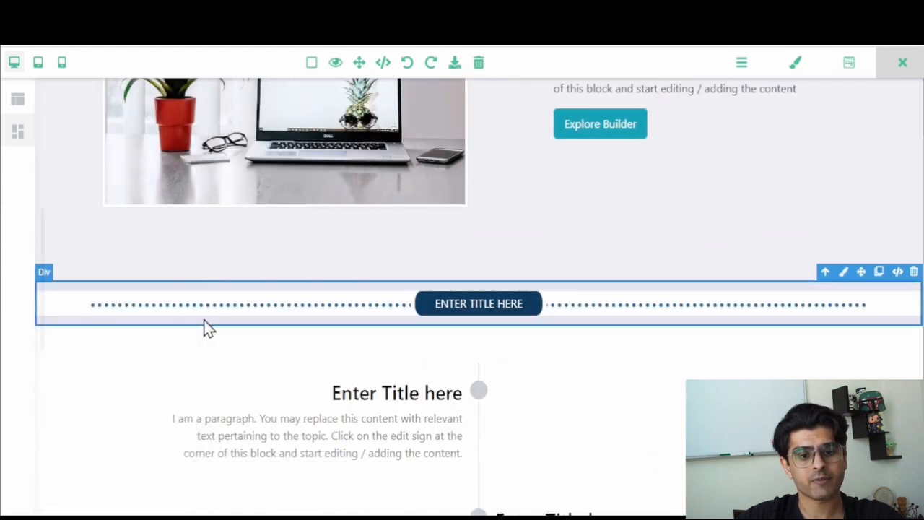
{"action": "scroll", "scroll_direction": "down", "scroll_amount": 3}
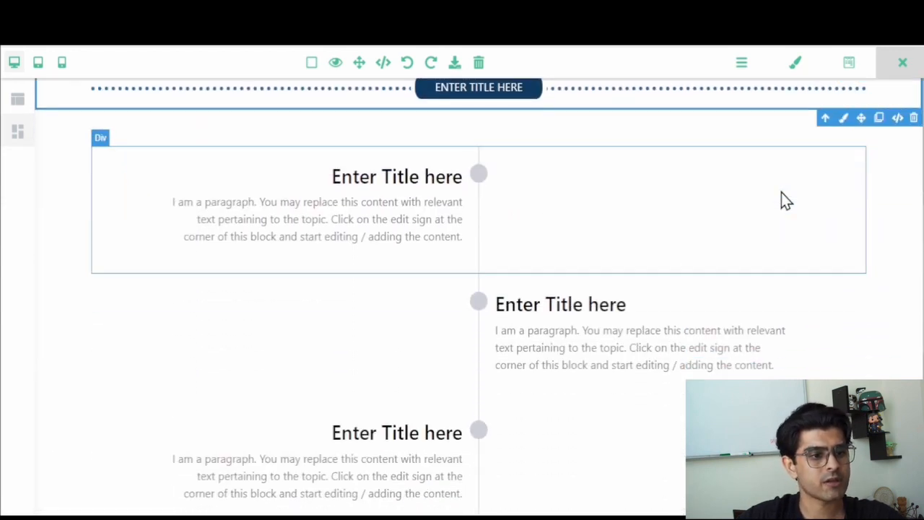
{"action": "scroll", "scroll_direction": "up", "scroll_amount": 3}
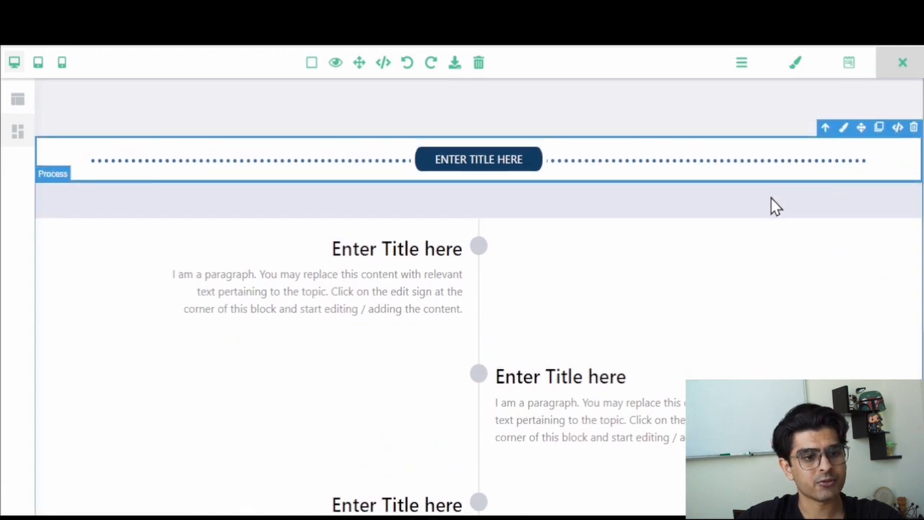
Step: Replace the divider's 'ENTER TITLE HERE' placeholder with 'WHAT WE DO'
{"action": "left_click", "coordinate": [478, 159]}
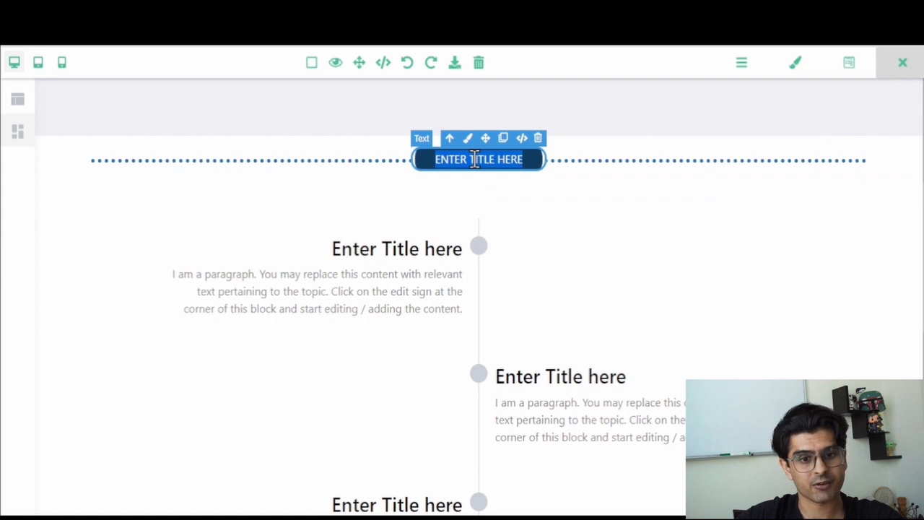
{"action": "type", "text": "WHAT W"}
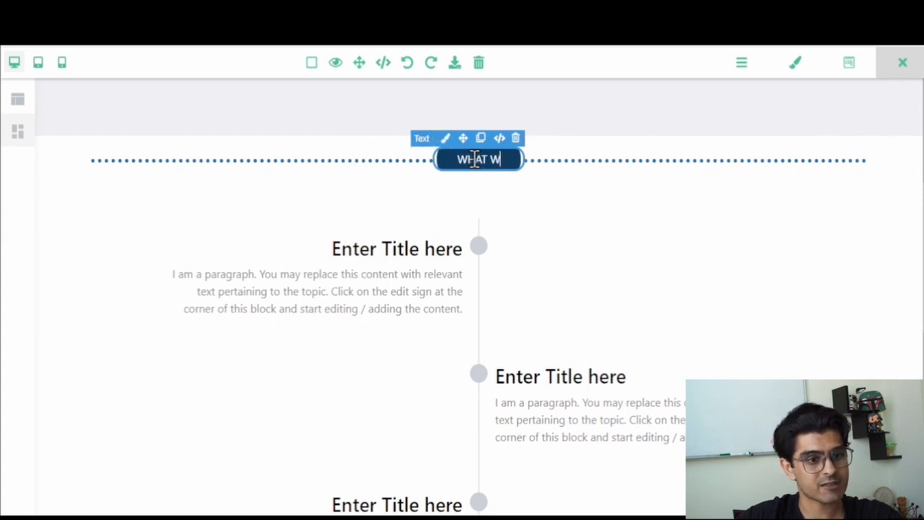
{"action": "type", "text": "E DO"}
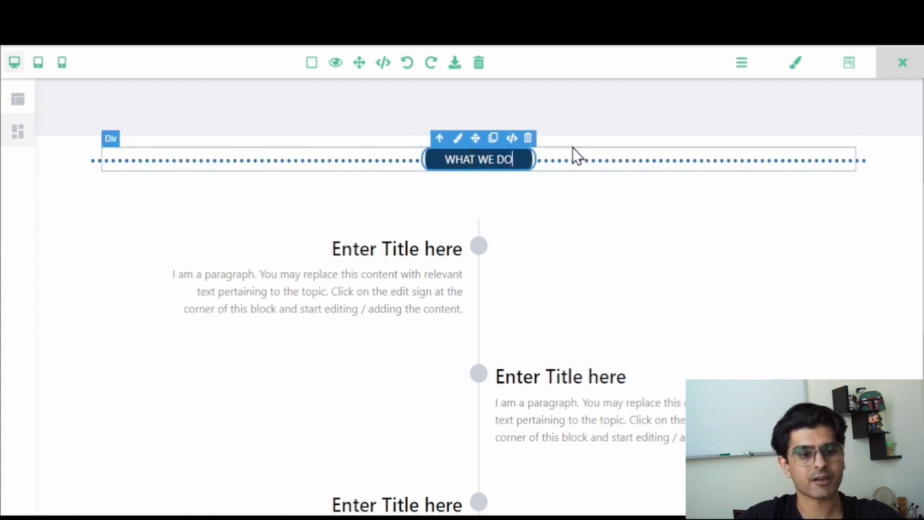